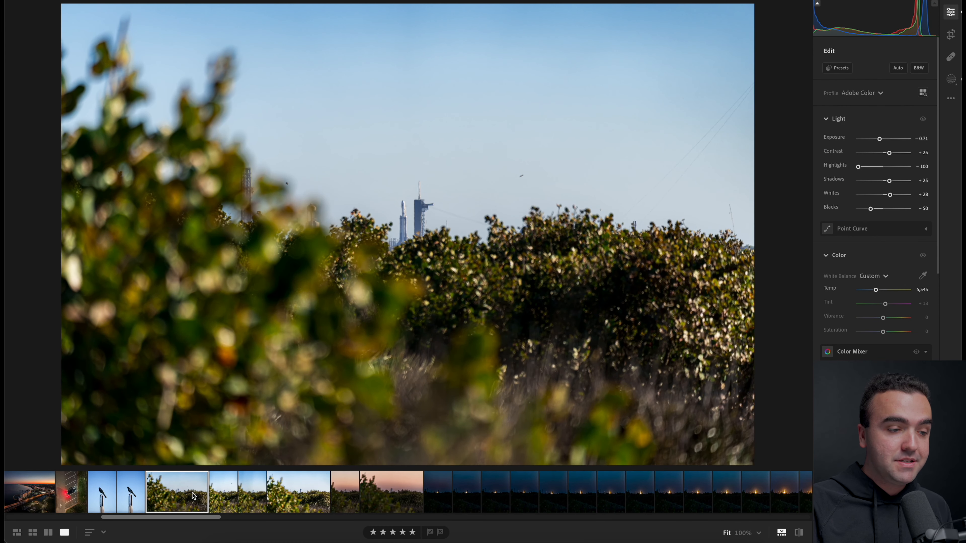
- Show the closer daytime pad shot and pan to the rocket beside the tower
left_click(223, 495)
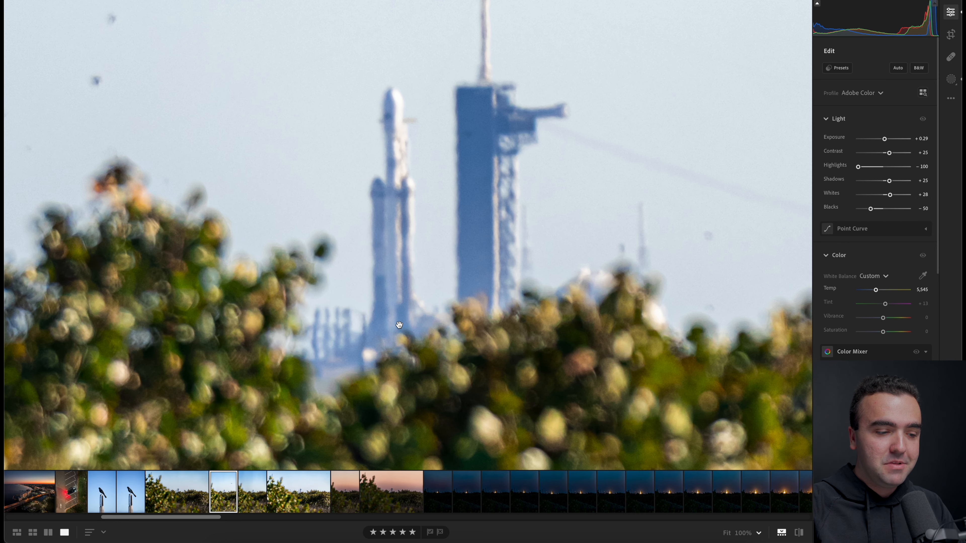
mouse_move(505, 217)
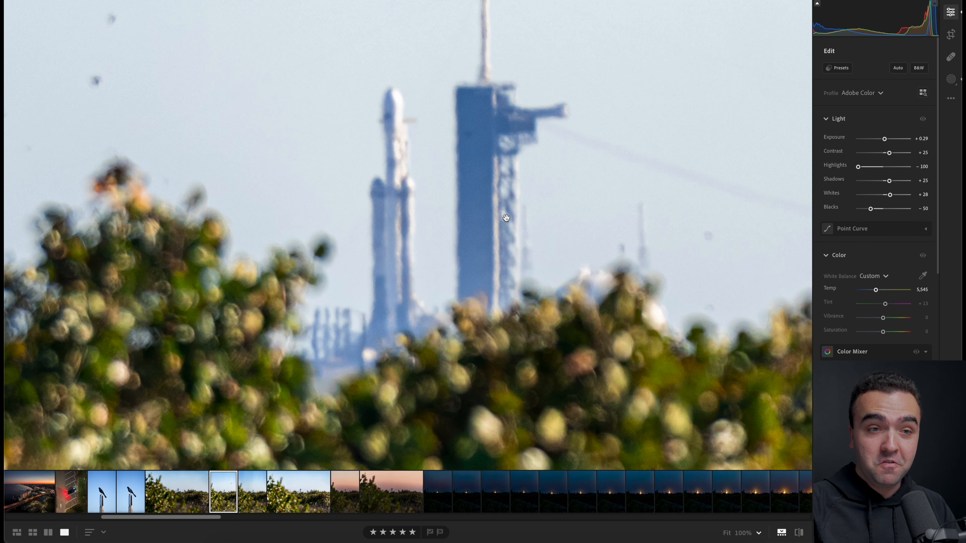
mouse_move(482, 115)
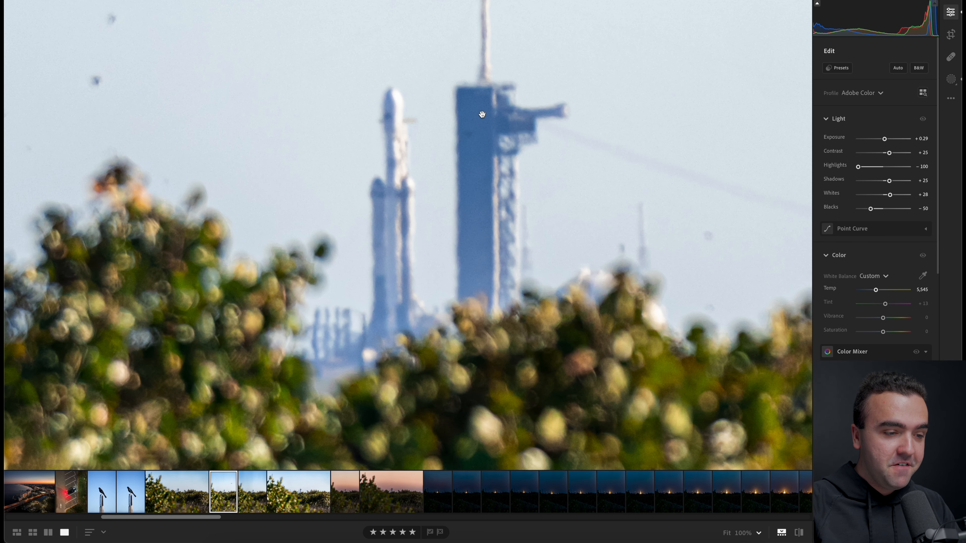
left_click_drag(482, 115, 384, 243)
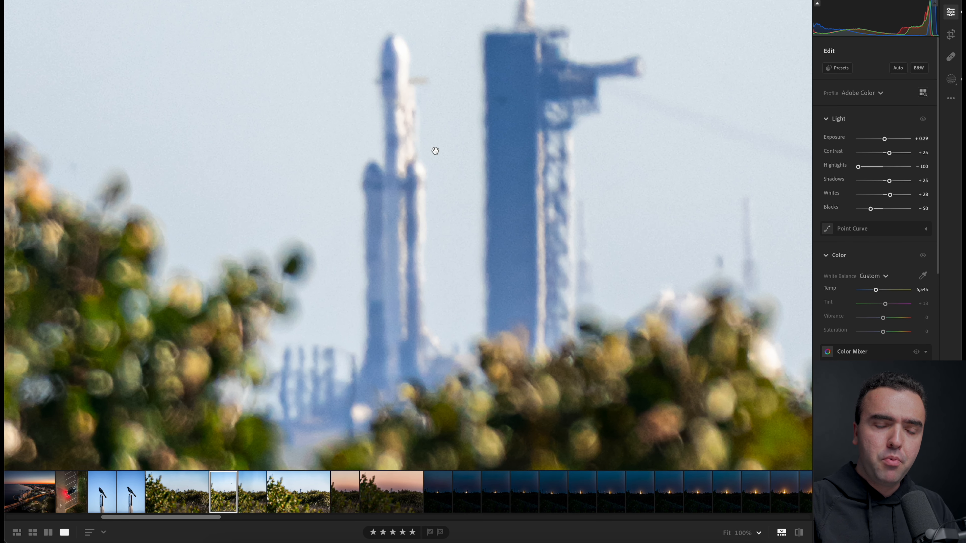
mouse_move(360, 221)
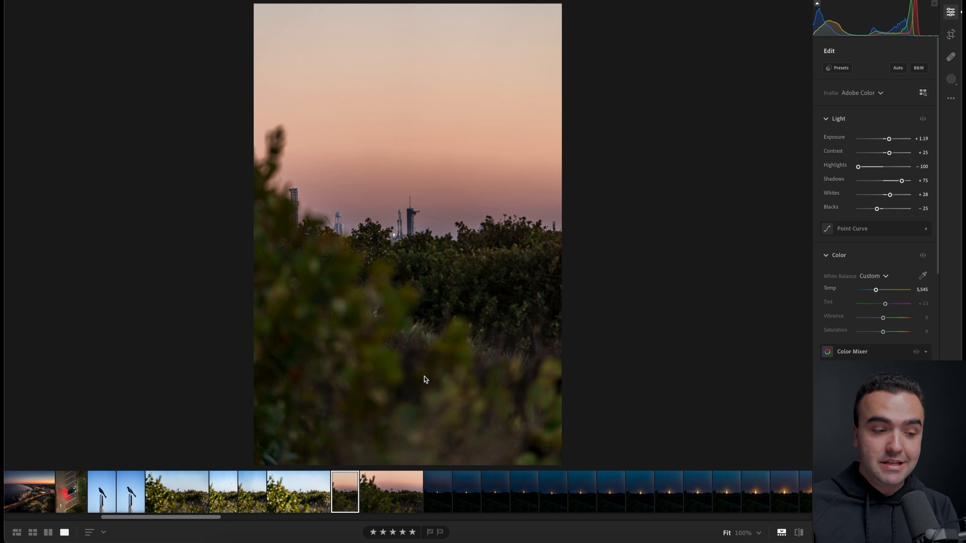
- Review the night pad and liftoff frames, then inspect the rocket at ignition up close, panning up its body
left_click(436, 492)
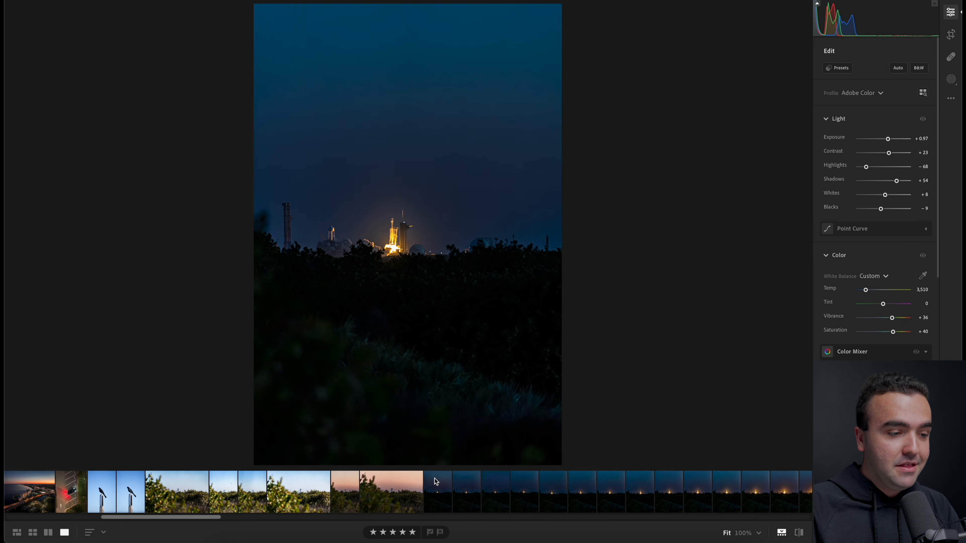
left_click(783, 497)
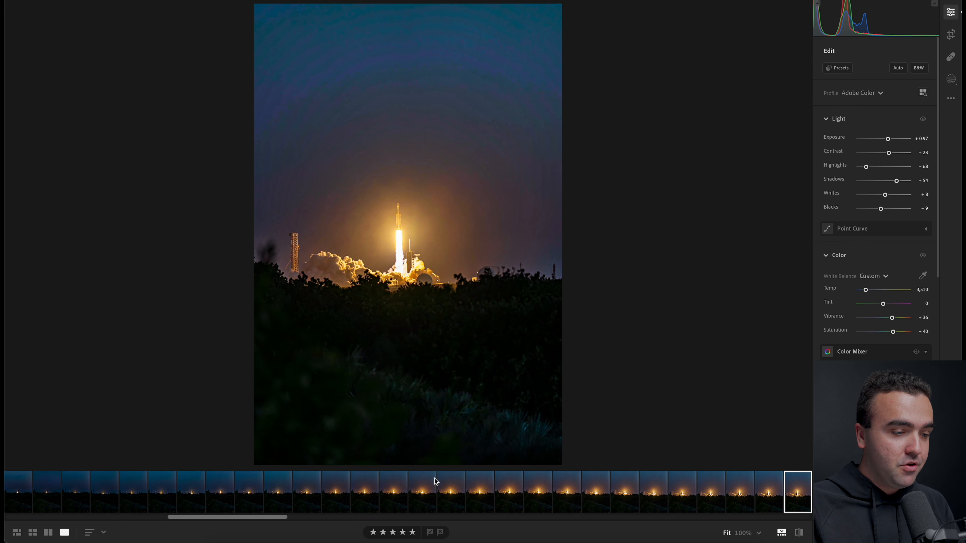
left_click(365, 496)
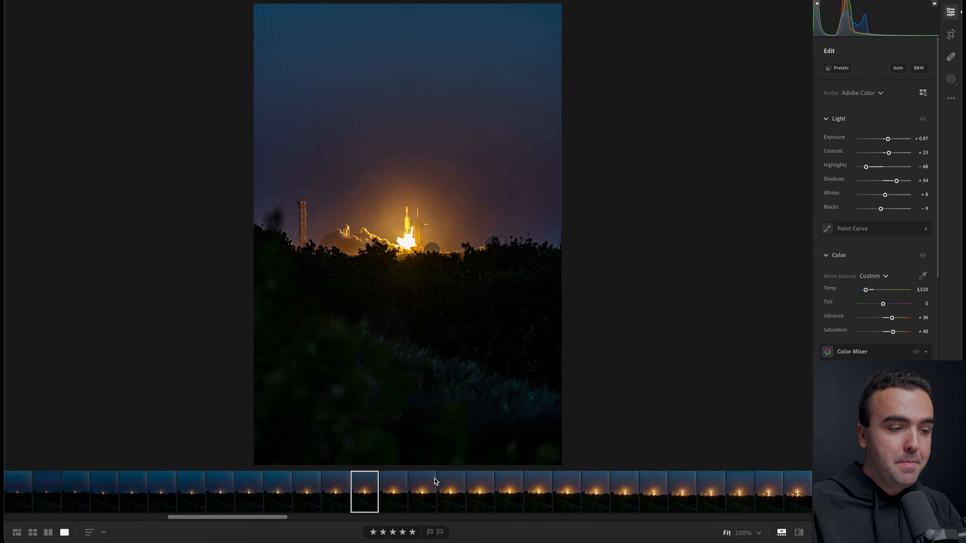
left_click(162, 496)
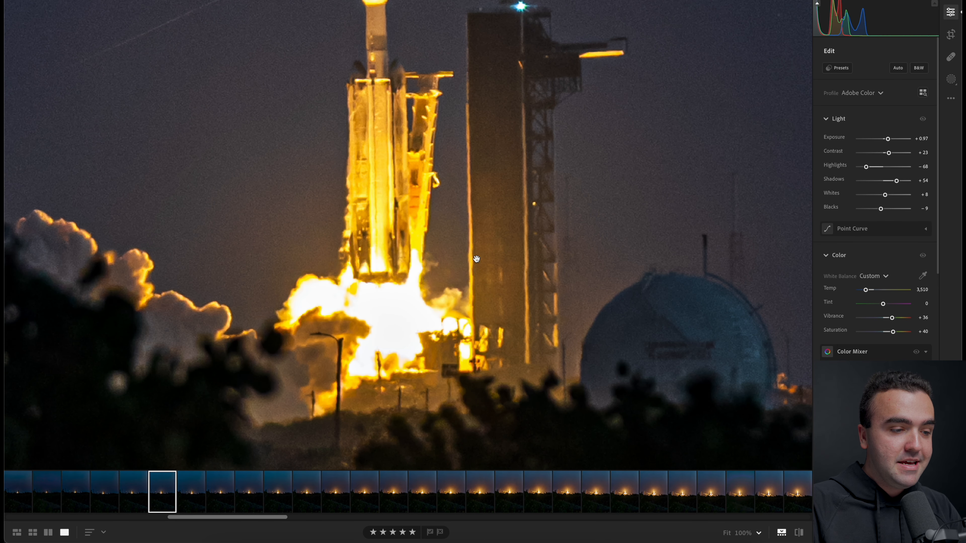
left_click_drag(475, 258, 442, 285)
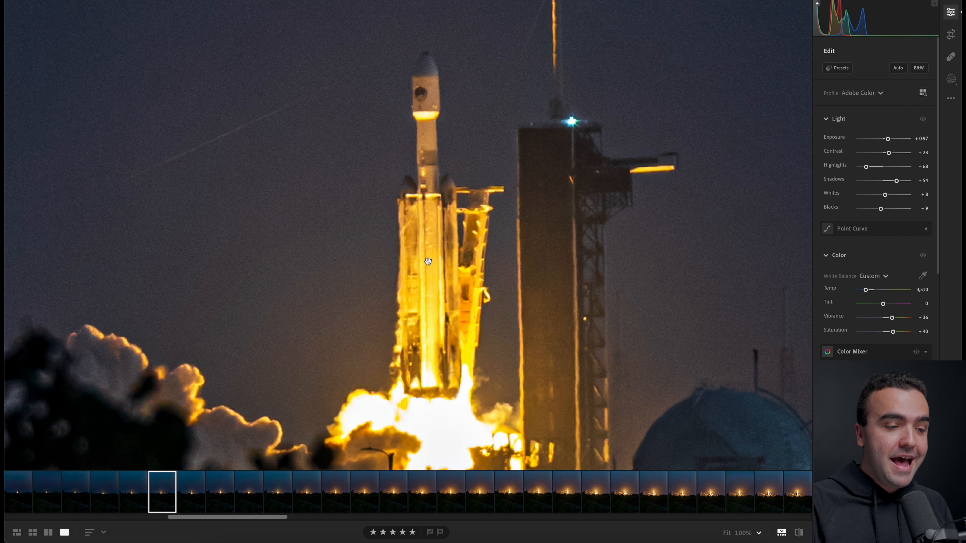
mouse_move(427, 209)
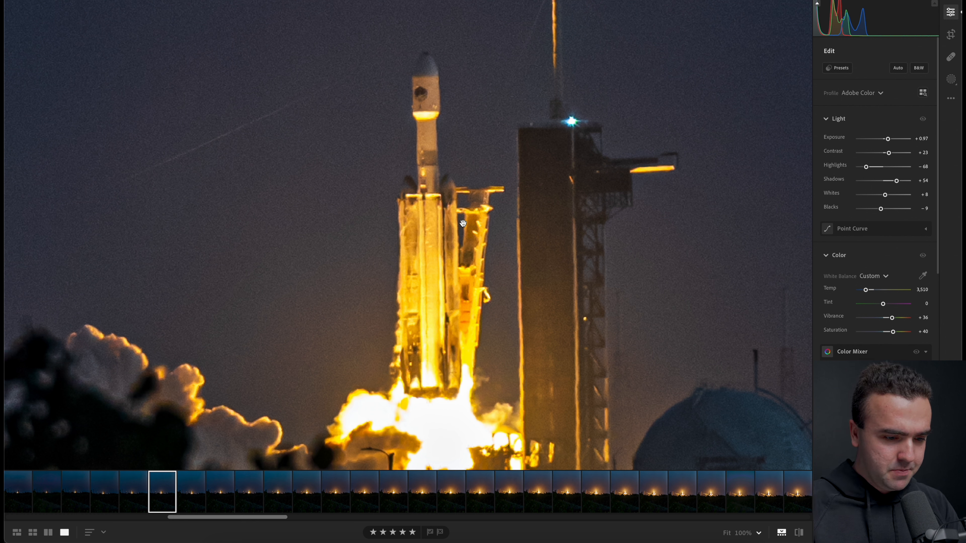
mouse_move(437, 205)
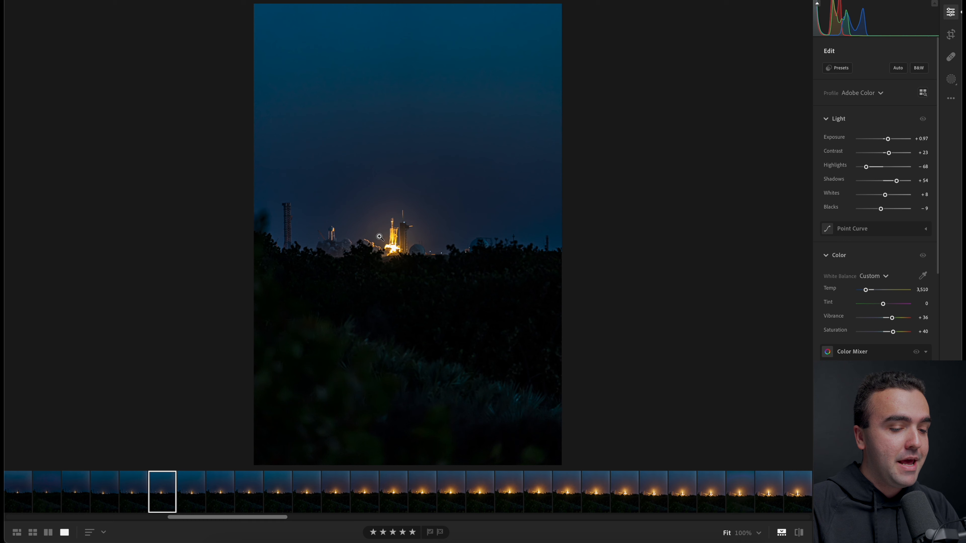
- Step through the glowing pad and climbing-rocket frames to the final ascent shot, rechecking the one before it
left_click(335, 497)
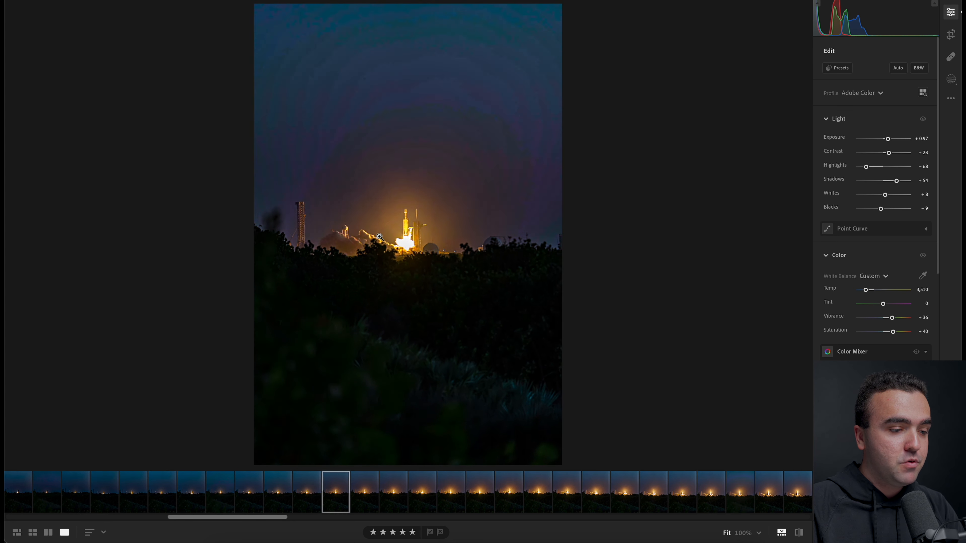
left_click(653, 495)
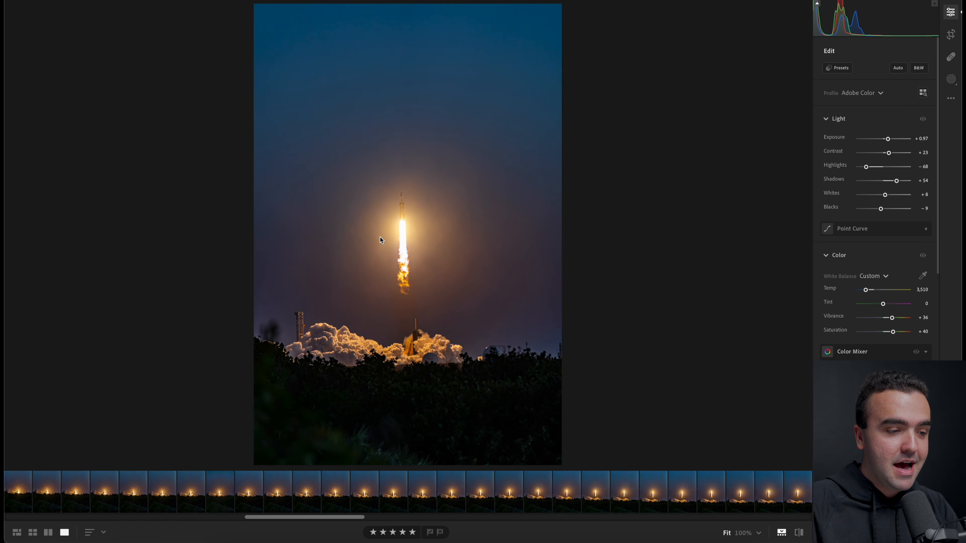
left_click(798, 494)
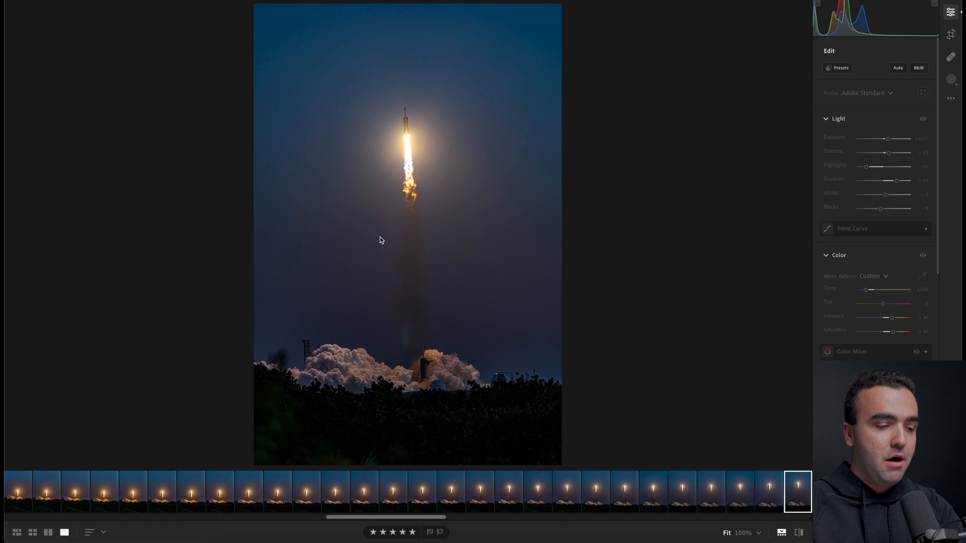
left_click(880, 92)
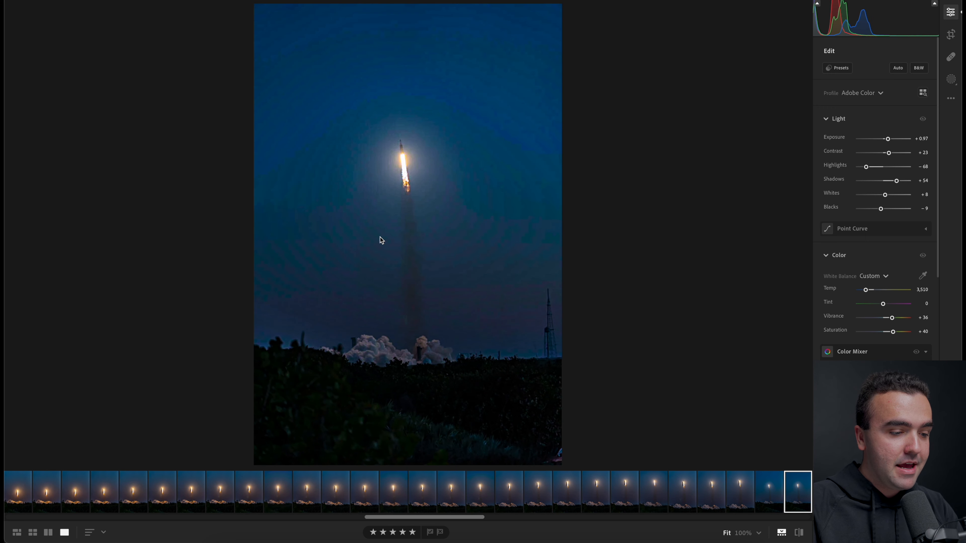
left_click(739, 495)
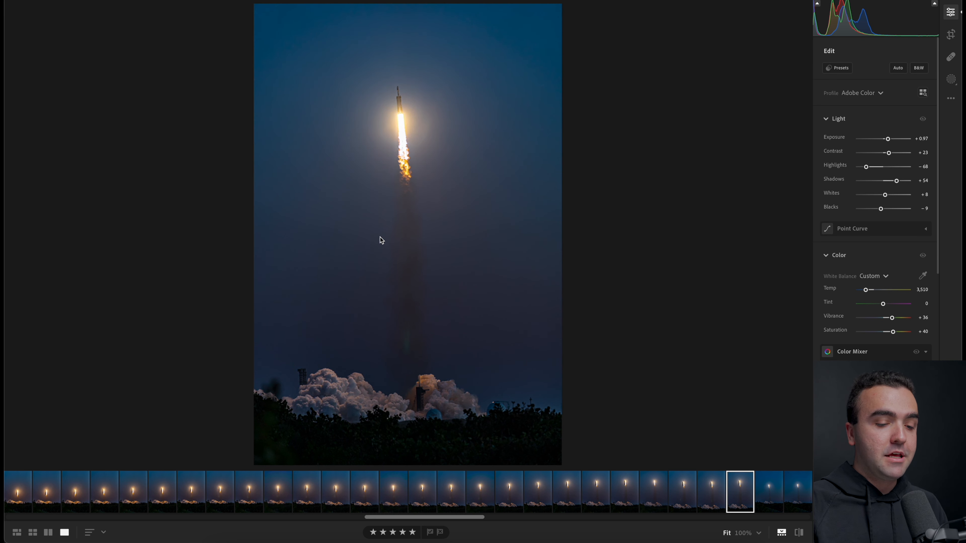
left_click(770, 491)
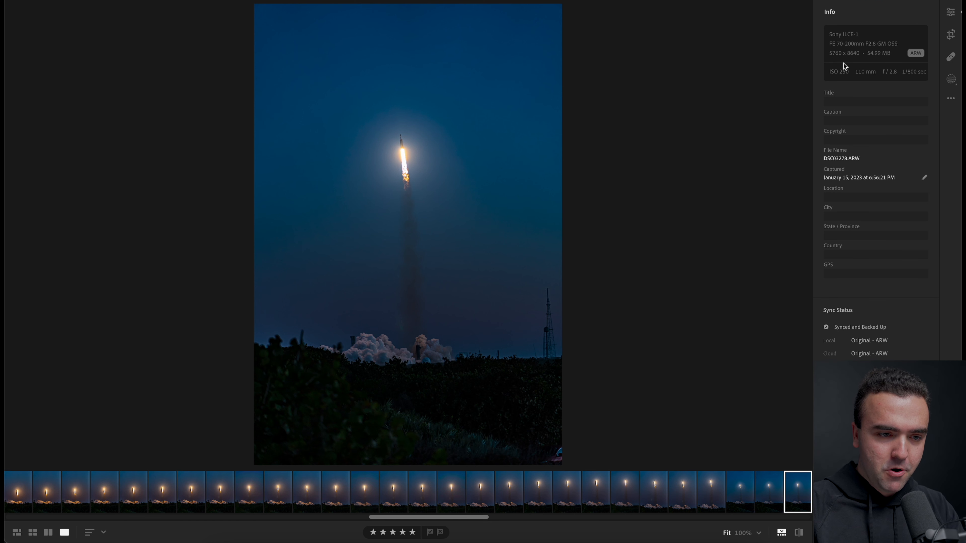
mouse_move(883, 85)
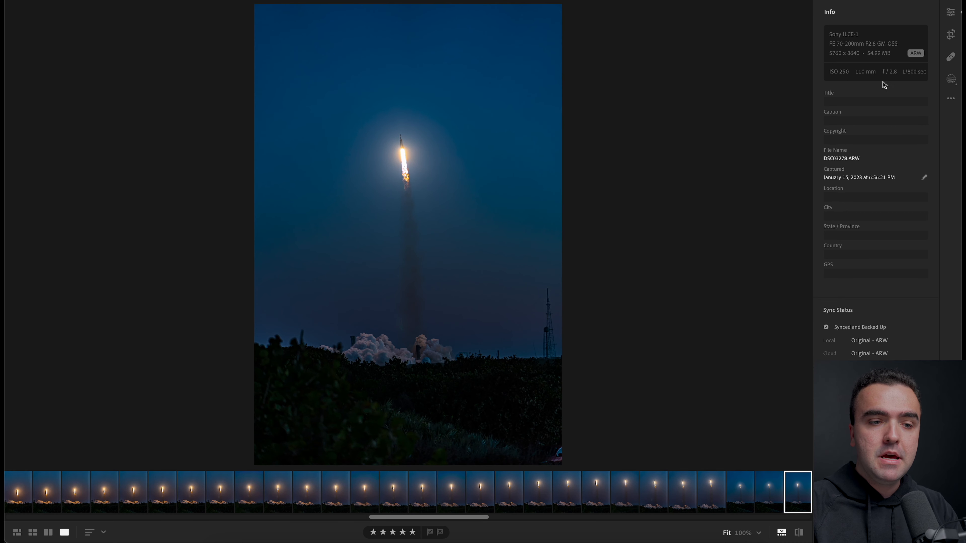
mouse_move(866, 83)
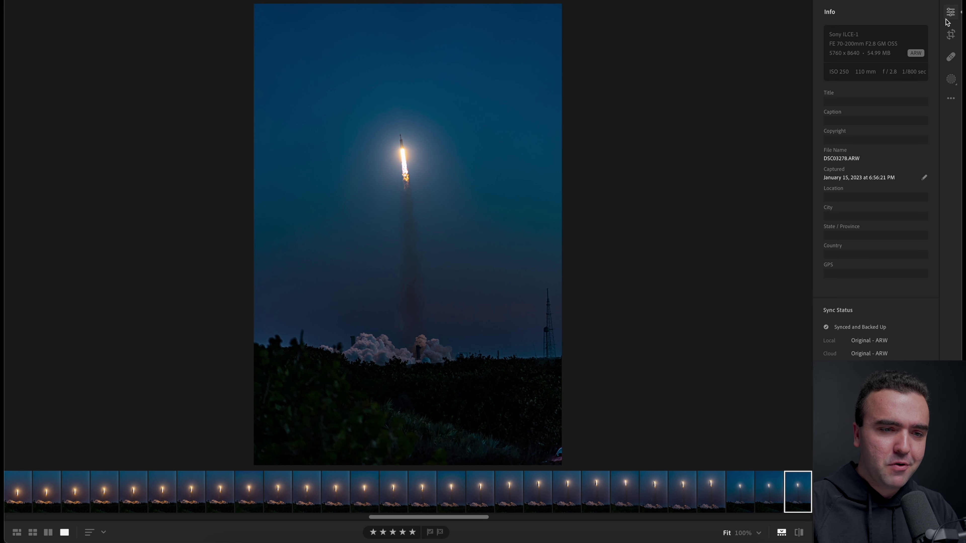
mouse_move(949, 13)
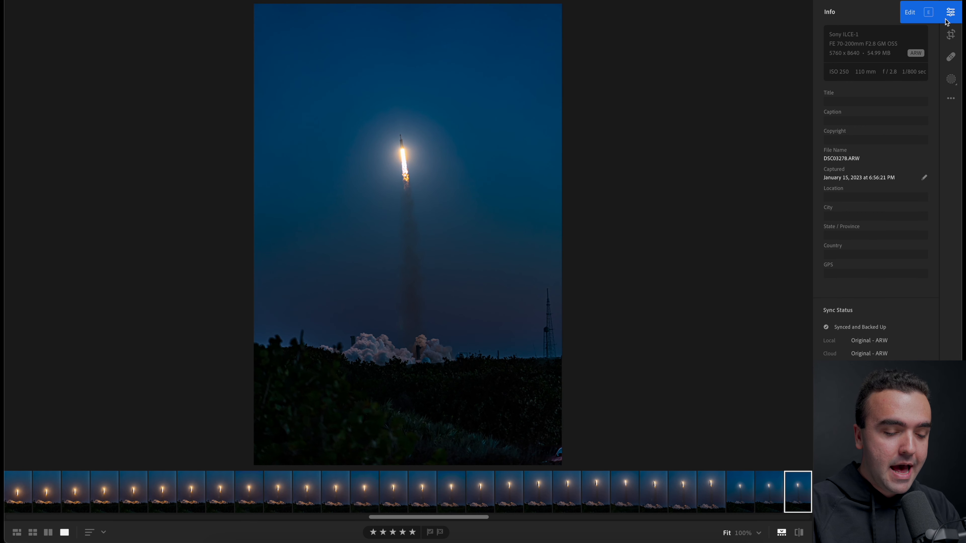
left_click(910, 12)
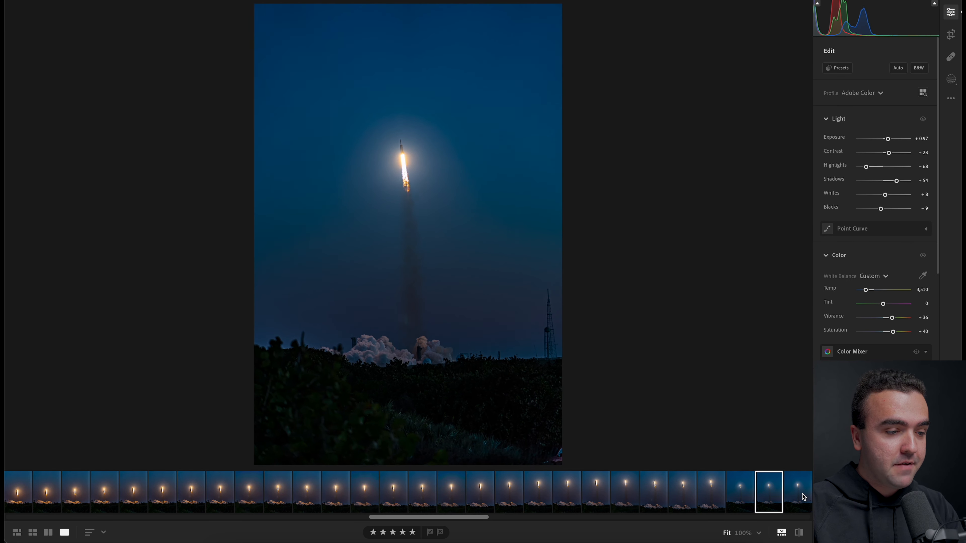
- Walk from an early night pad frame through ignition to the rocket clearing the tower
left_click(799, 495)
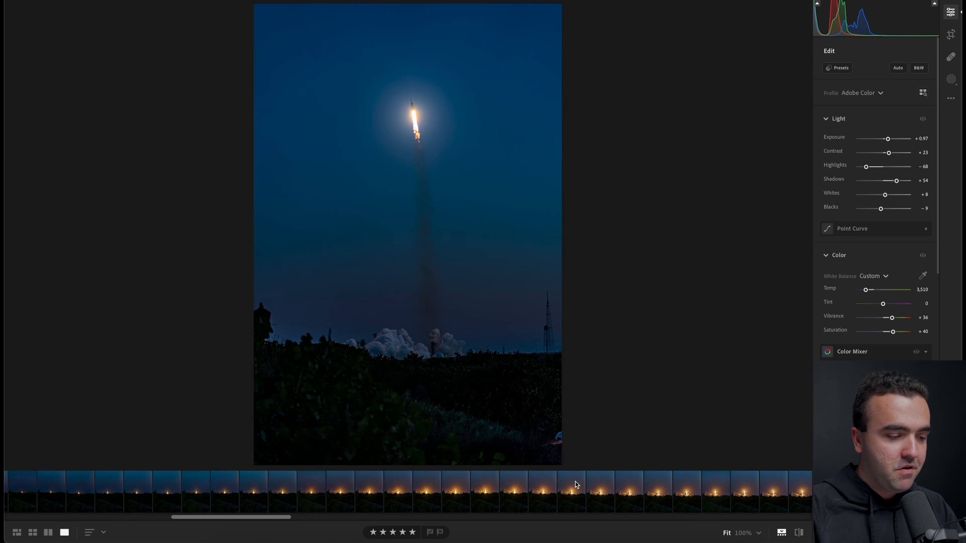
left_click(179, 491)
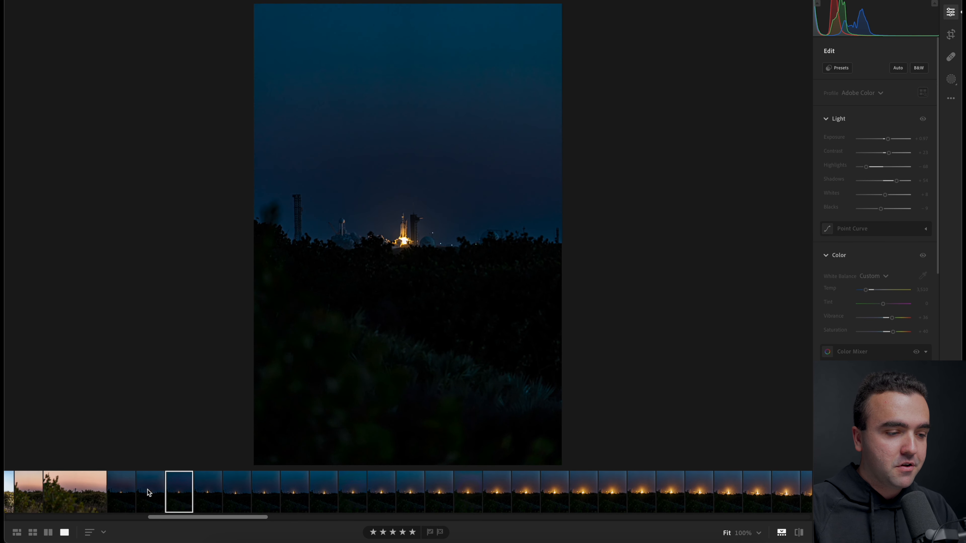
left_click(410, 498)
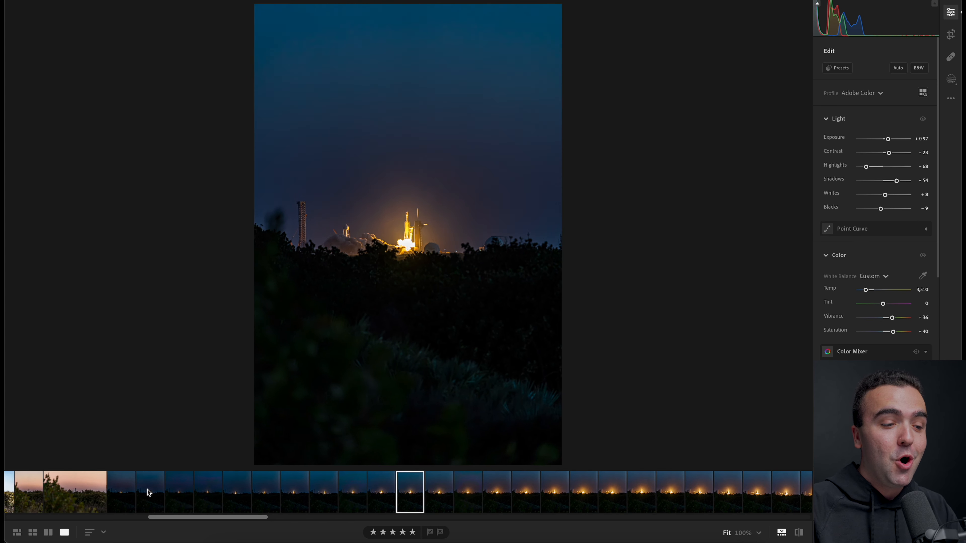
left_click(670, 497)
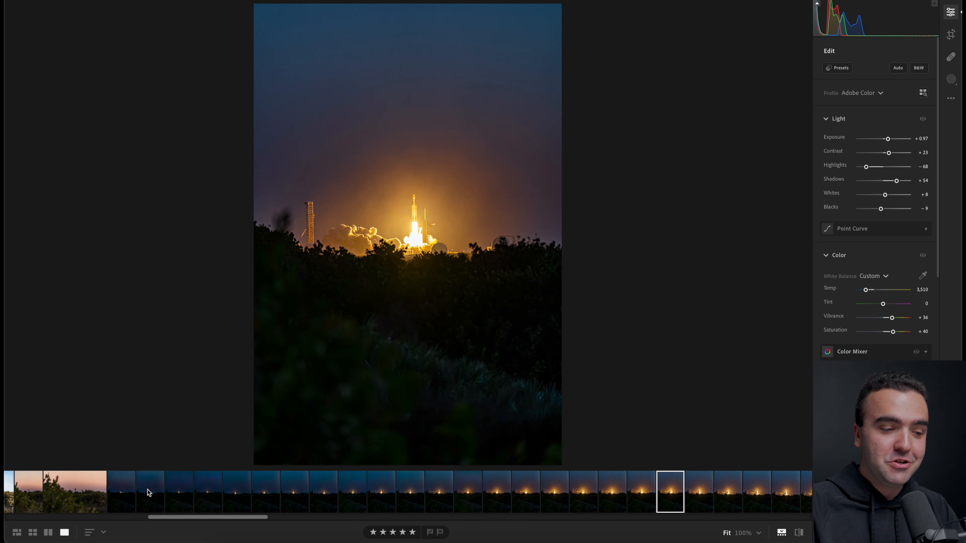
left_click(785, 495)
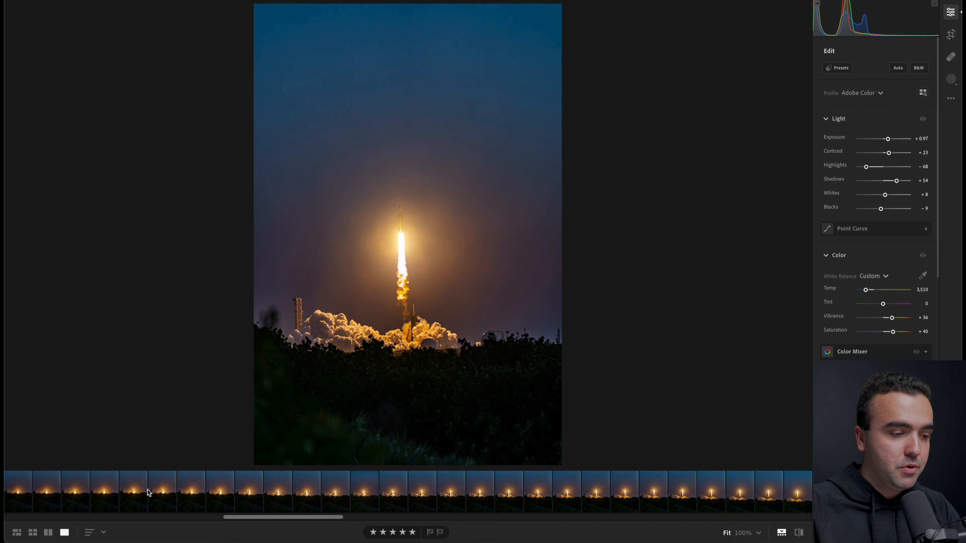
left_click(798, 494)
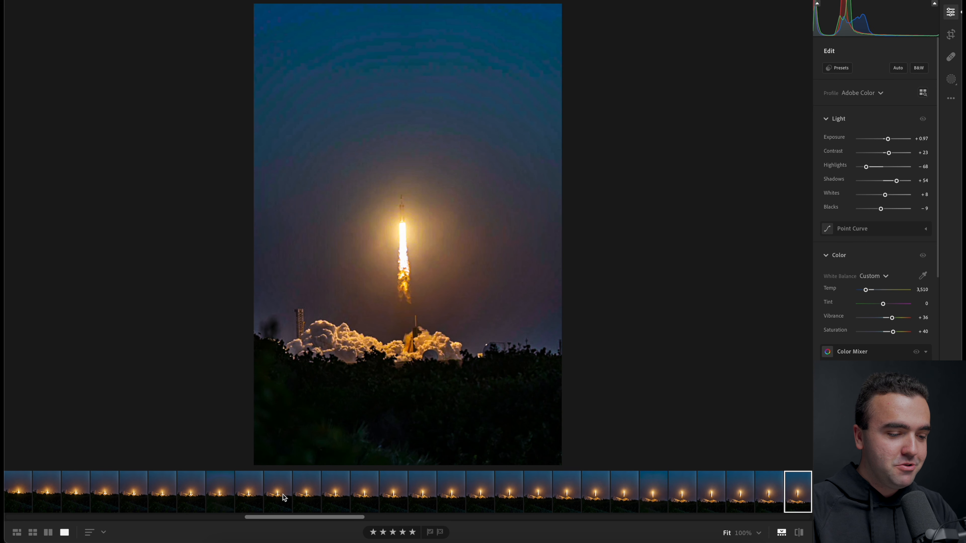
- Continue through the higher-ascent frames to the close-up shots of the rising rocket, ending on DSC03334
scroll("left", 3)
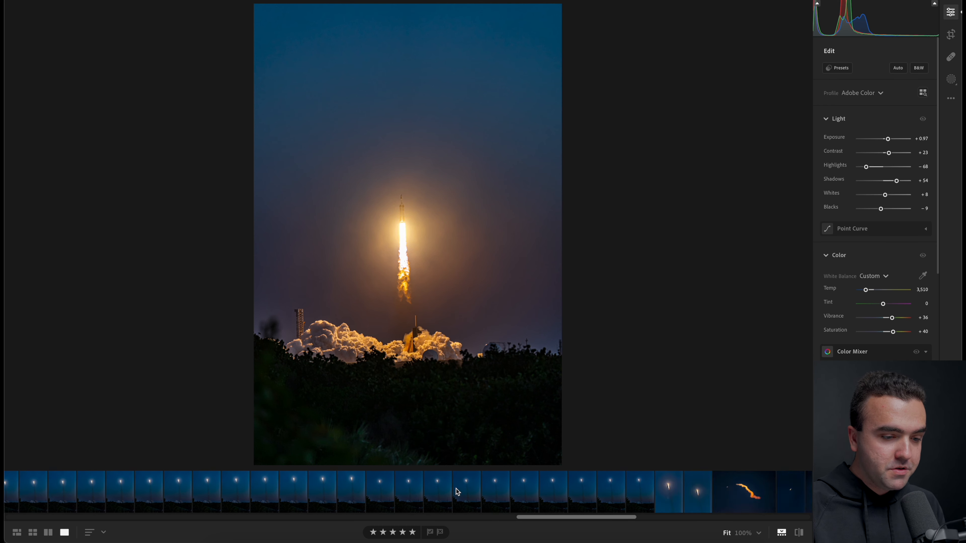
left_click(399, 496)
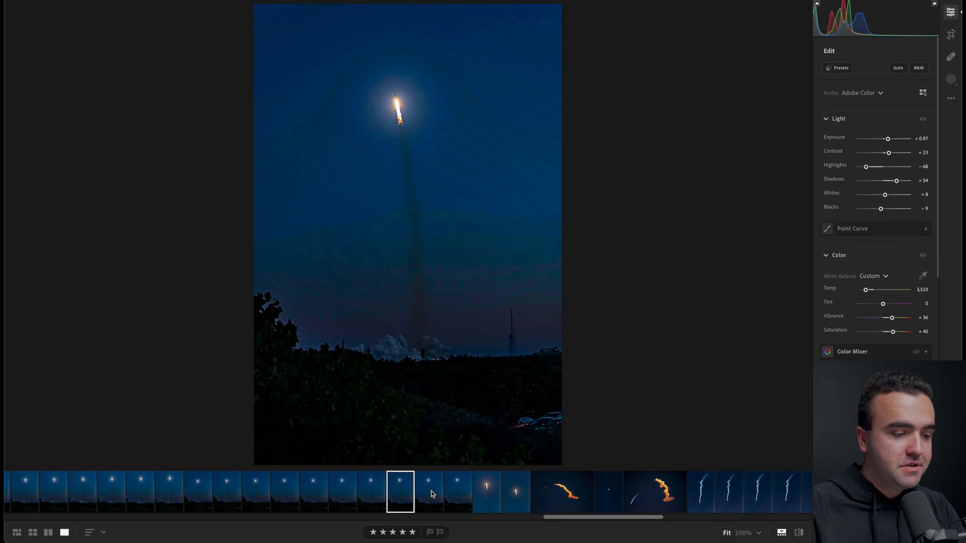
left_click(342, 494)
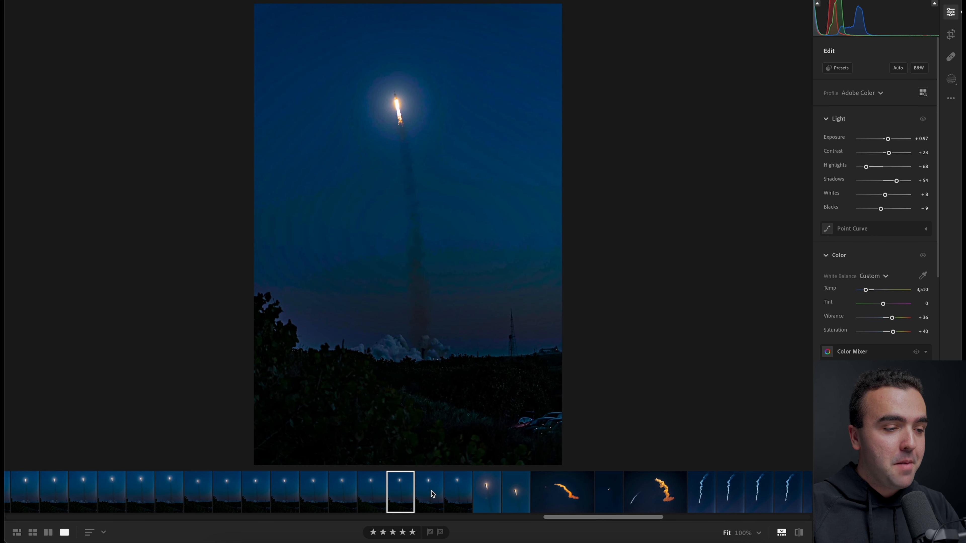
left_click(429, 494)
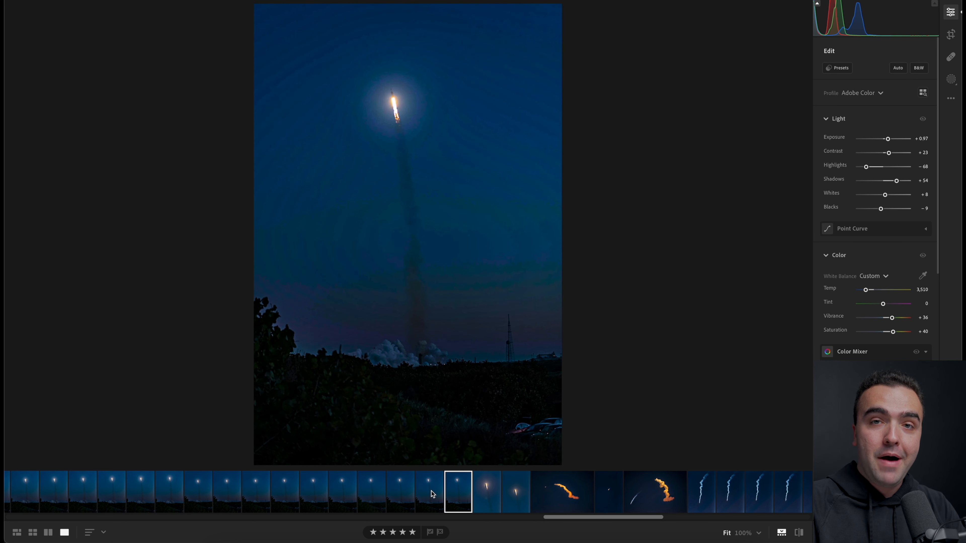
left_click(487, 491)
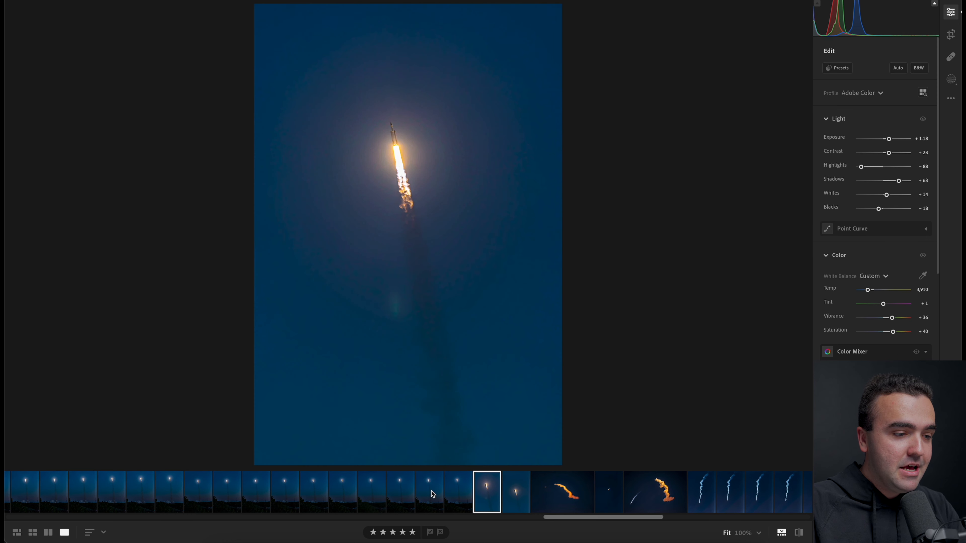
left_click(516, 495)
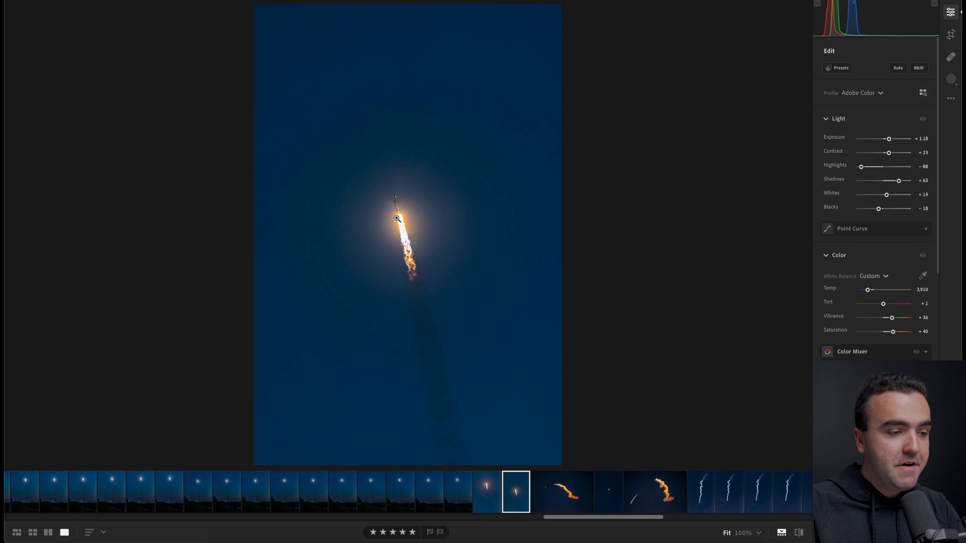
mouse_move(605, 314)
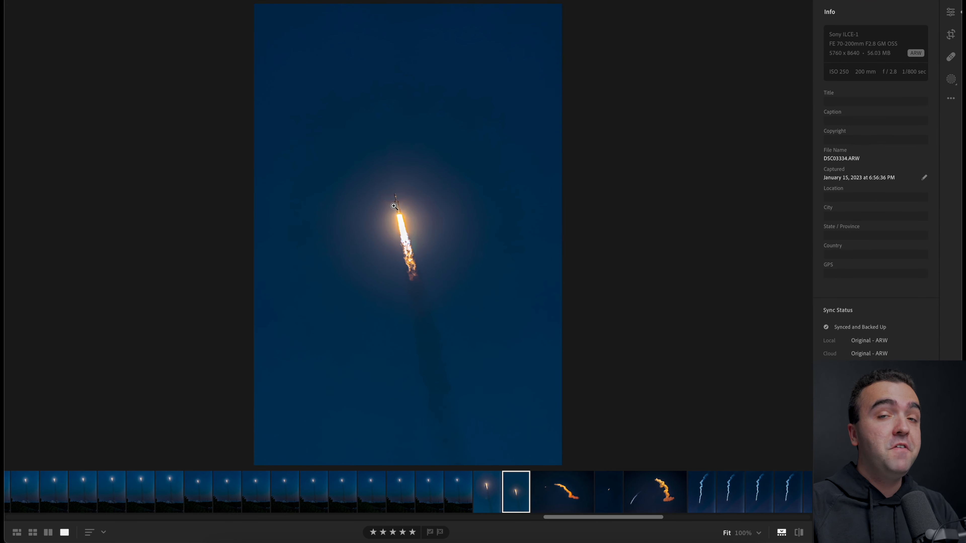
- Return to the earlier rocket close-up DSC03331.ARW and review its capture details in the Info panel
left_click(395, 207)
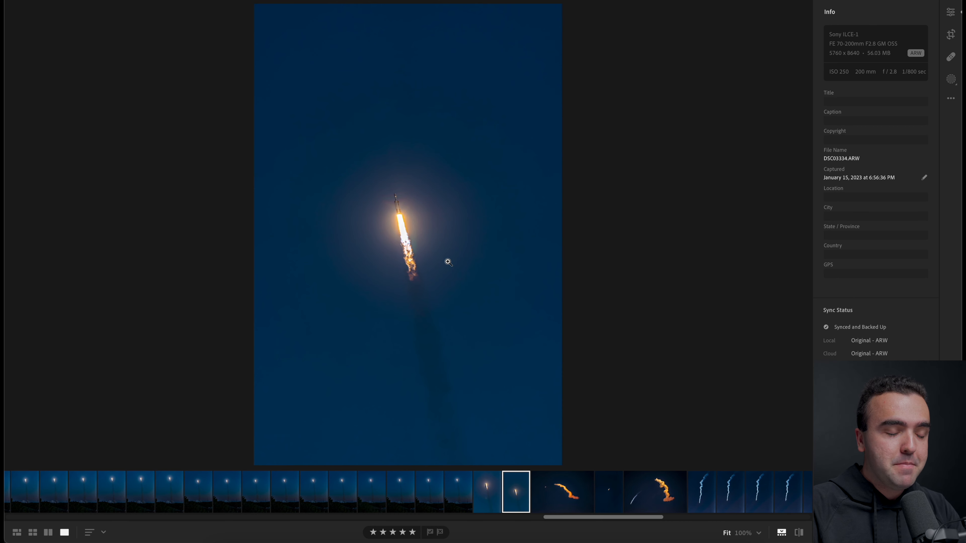
mouse_move(397, 204)
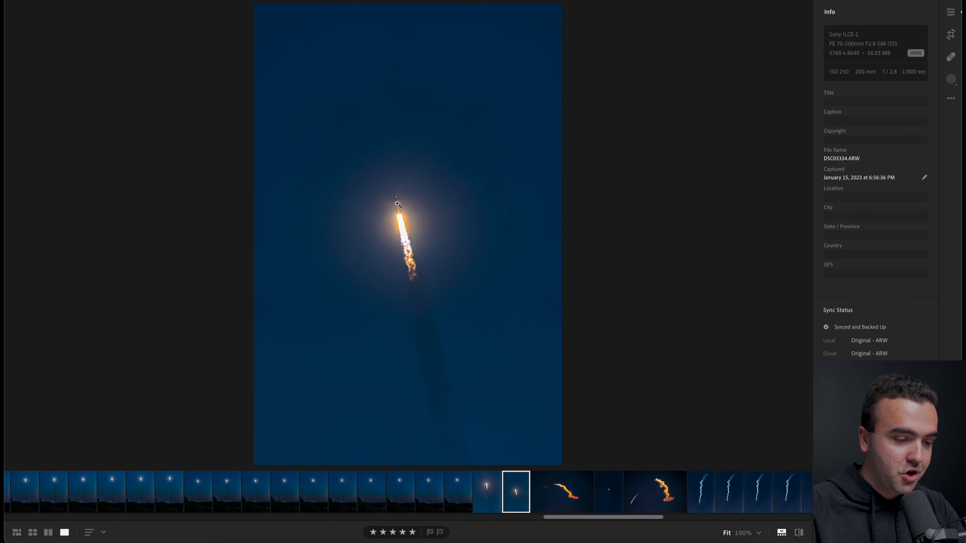
left_click(487, 494)
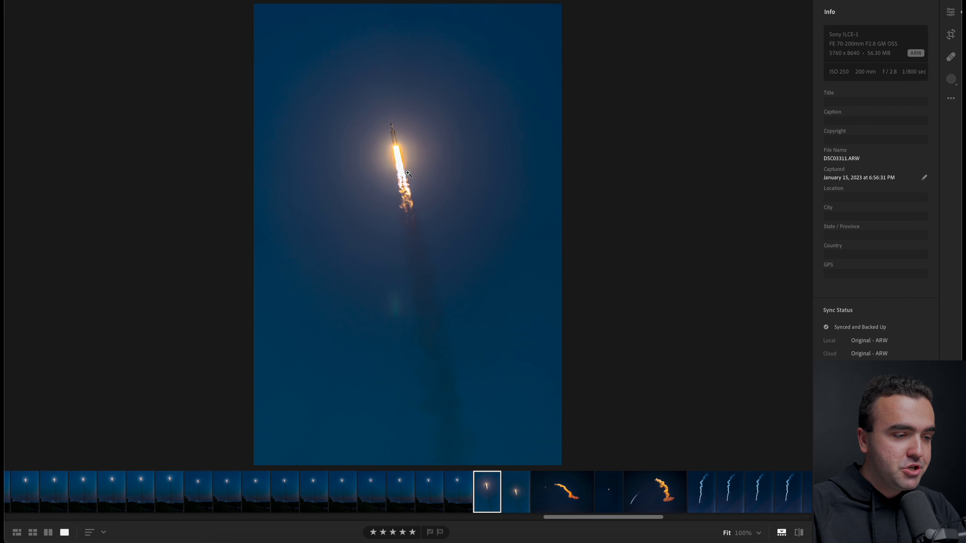
mouse_move(417, 164)
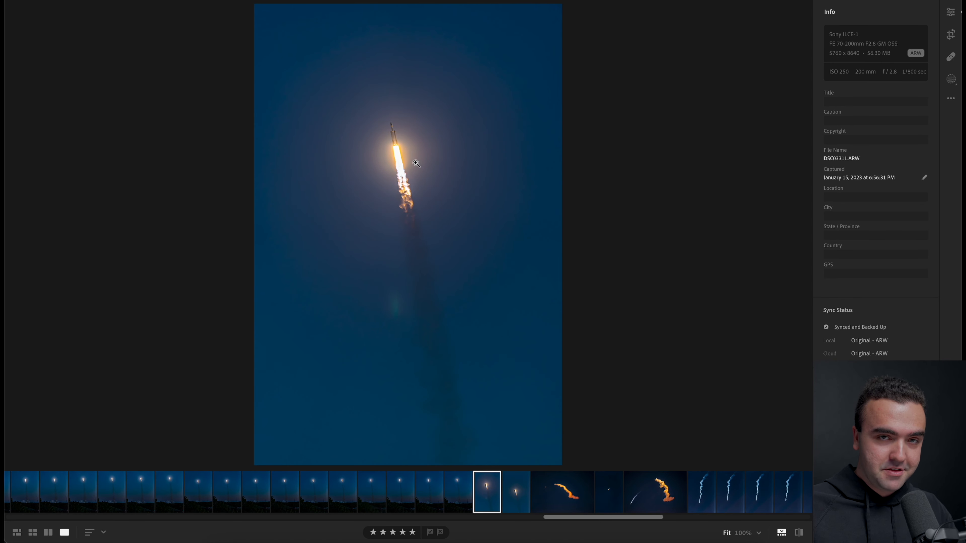
mouse_move(396, 226)
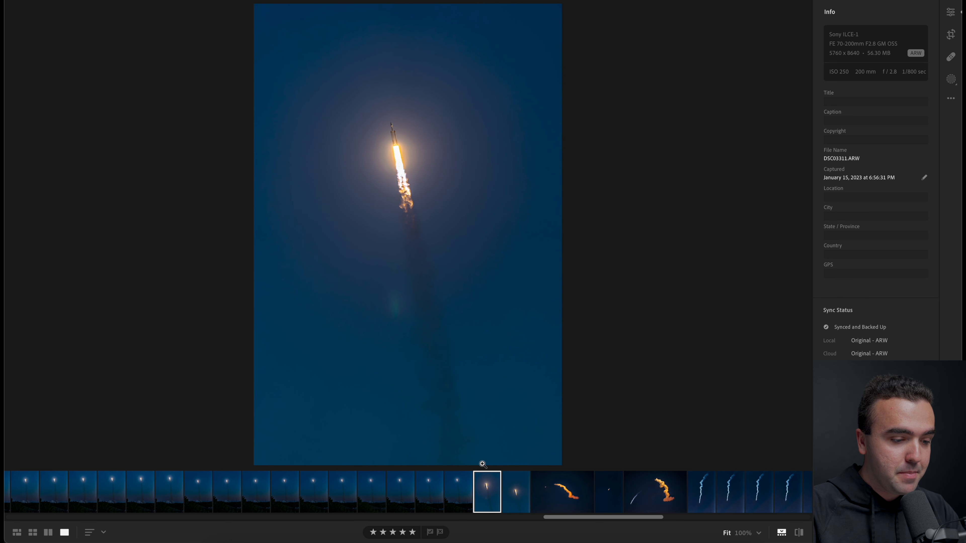
scroll("right", 3)
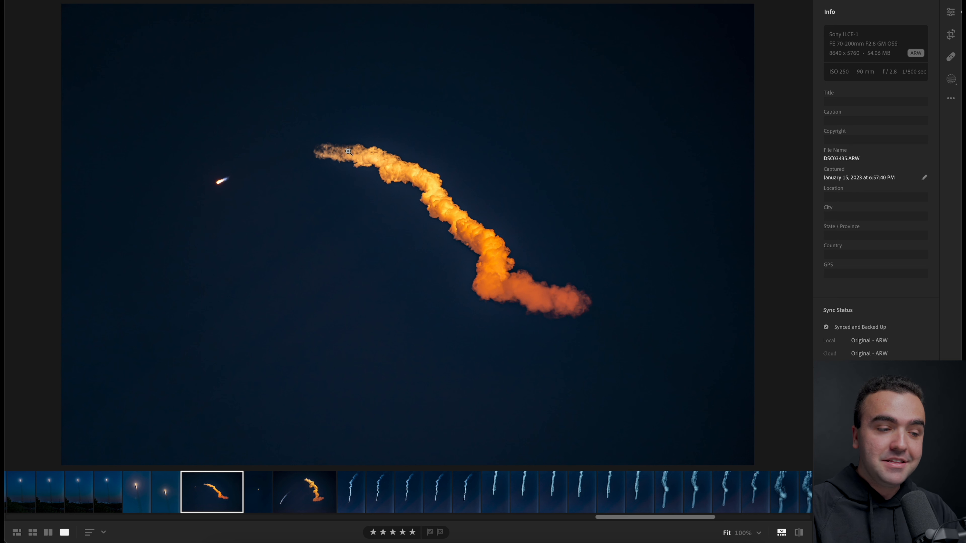
mouse_move(550, 304)
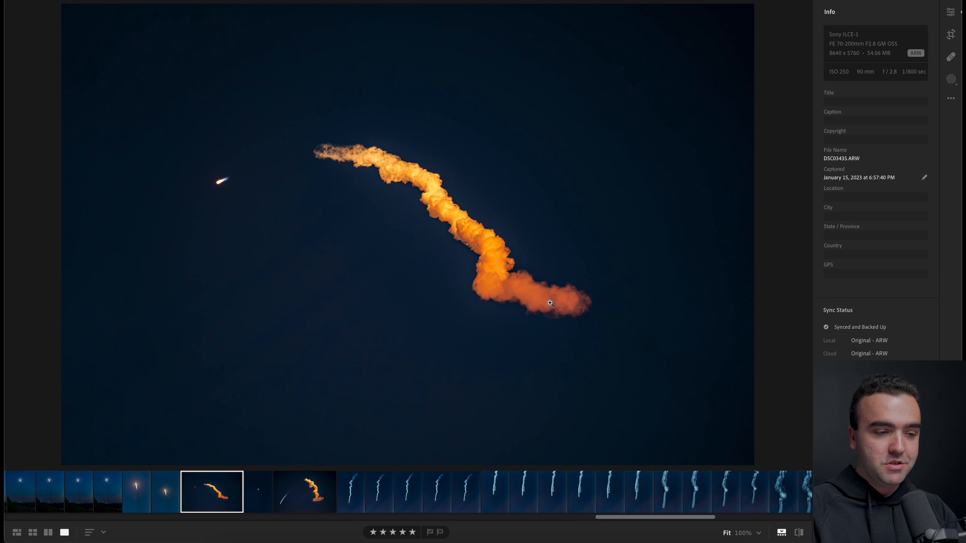
mouse_move(256, 487)
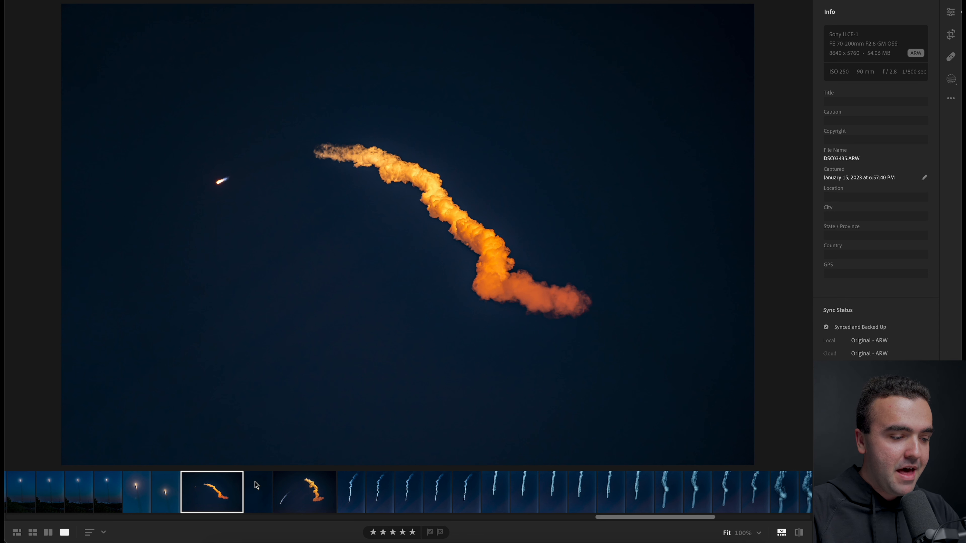
- View the big orange plume frame DSC03469, then the tall white contrail frame DSC03540.ARW
left_click(304, 493)
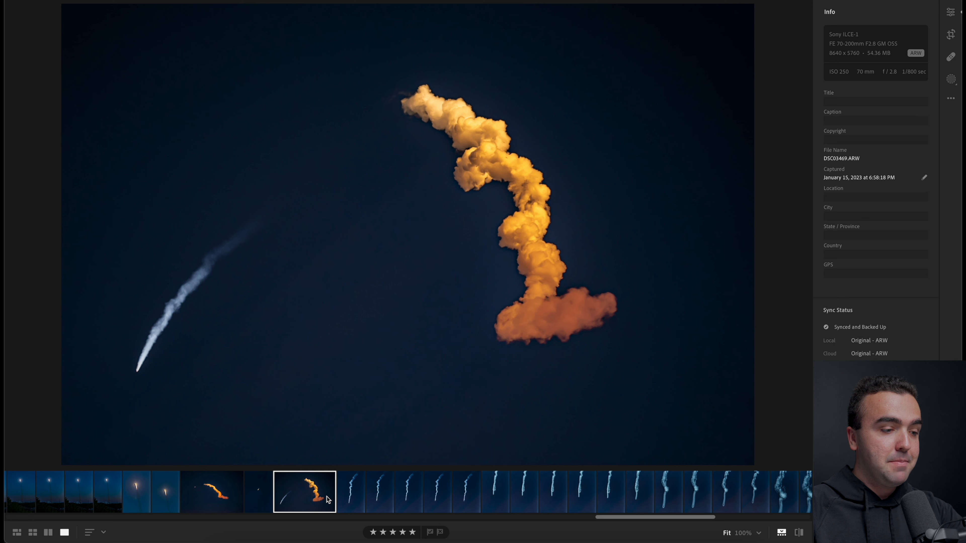
mouse_move(359, 501)
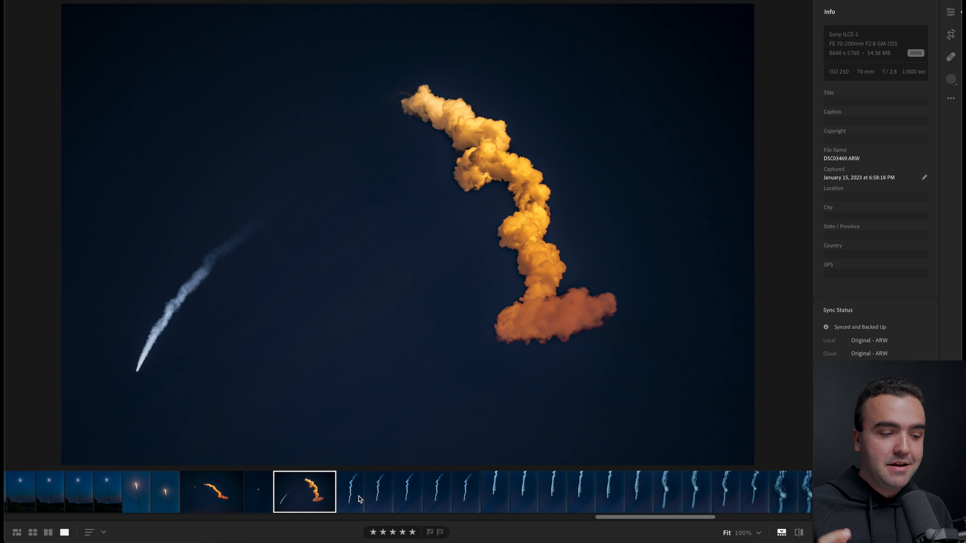
left_click(351, 496)
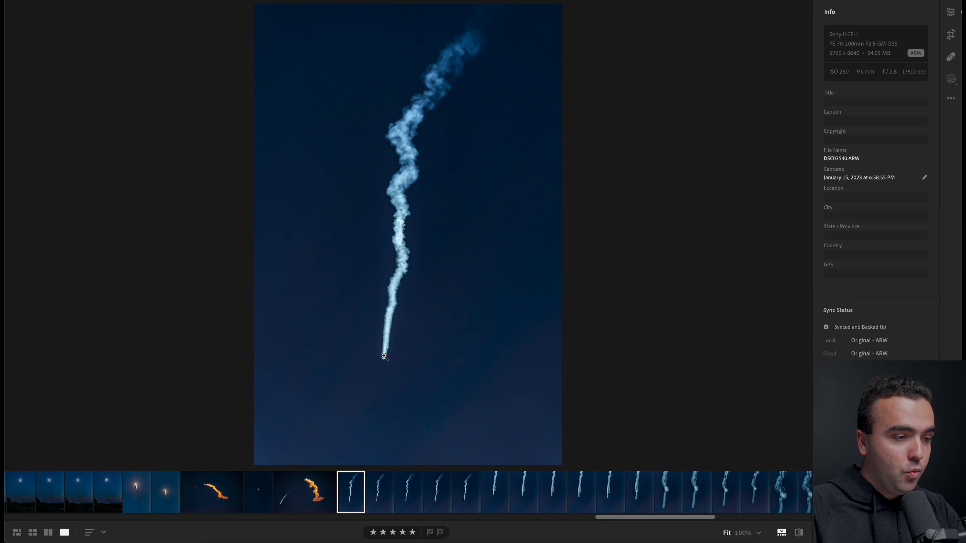
- Zoom into the contrail tip, then examine the stage-separation frame up close, panning along the plume
left_click(383, 357)
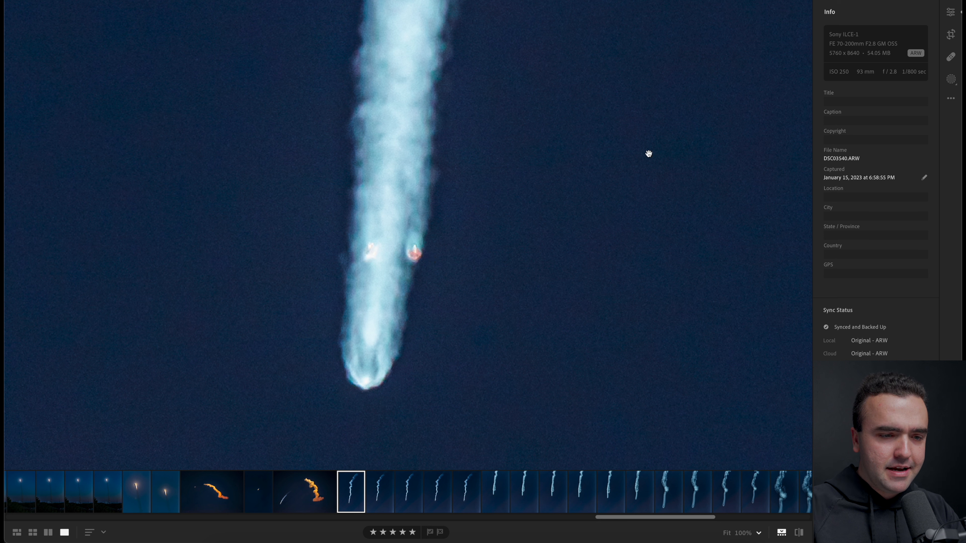
mouse_move(865, 80)
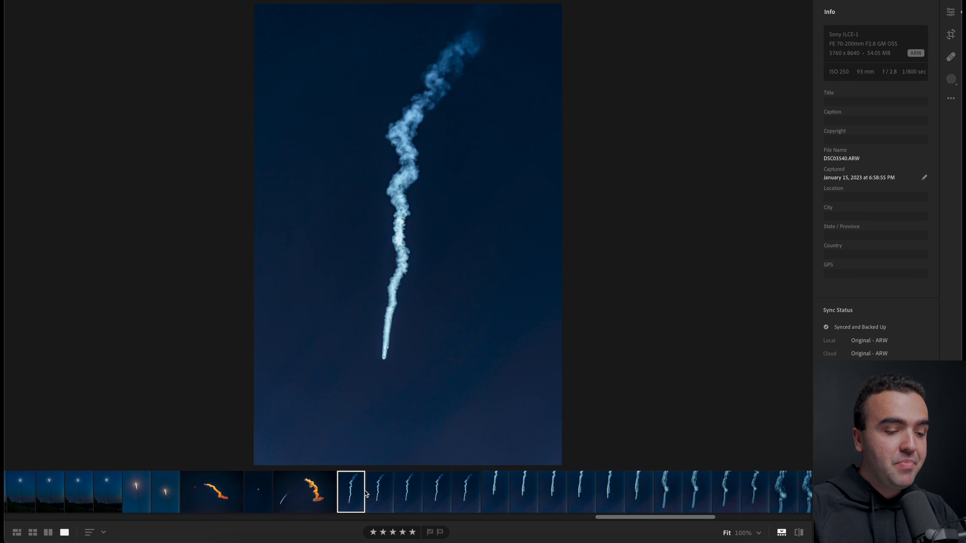
left_click(523, 496)
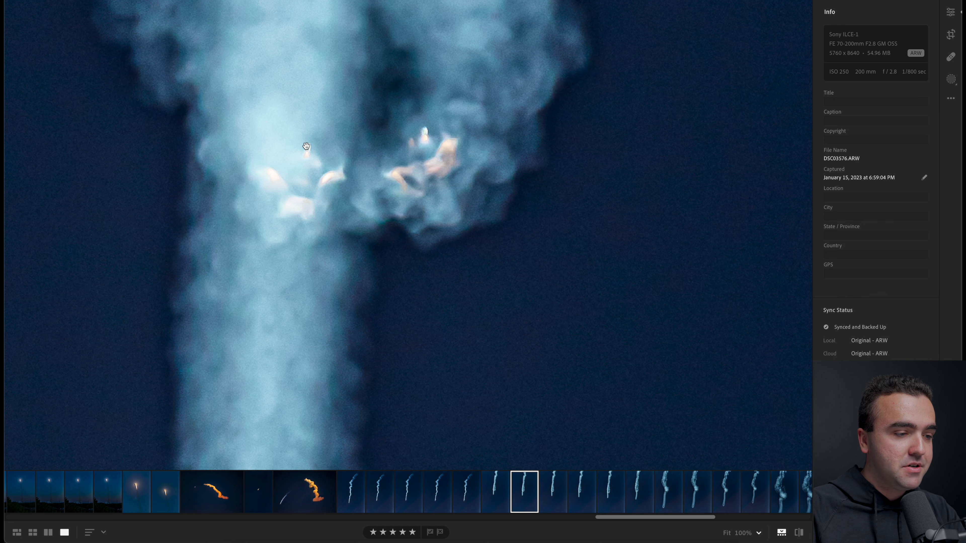
left_click_drag(307, 146, 367, 405)
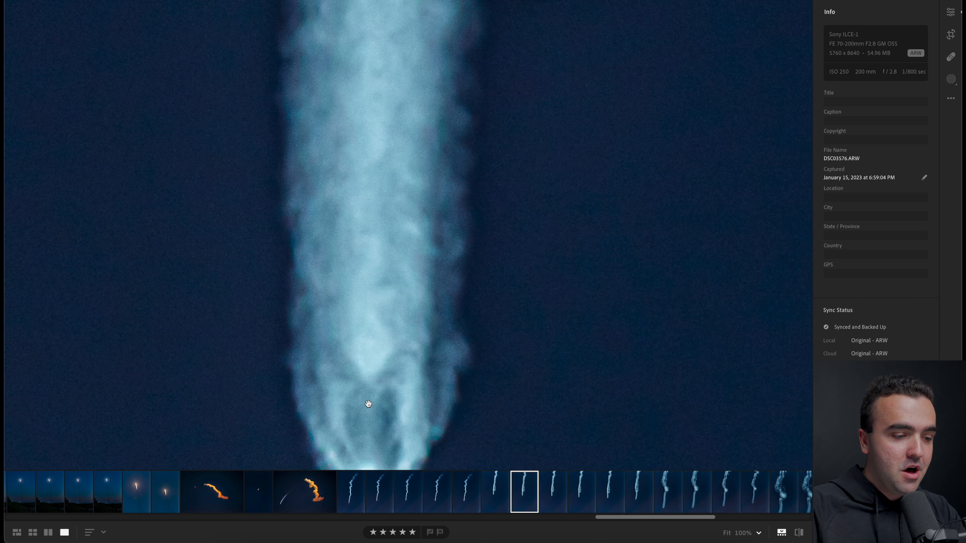
left_click_drag(367, 405, 429, 255)
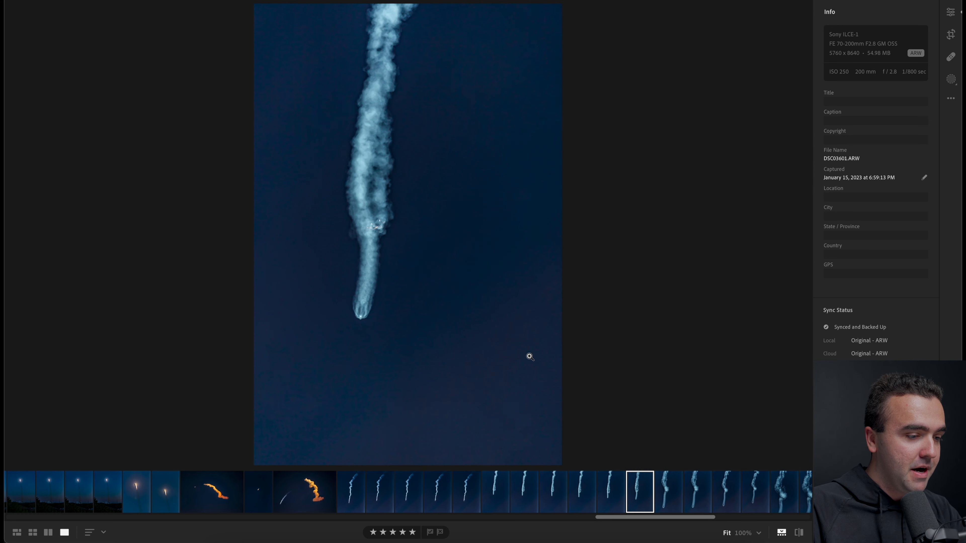
- Inspect the glowing booster frame DSC03698, then show the orange twisting plume frame DSC03816.ARW
left_click(727, 493)
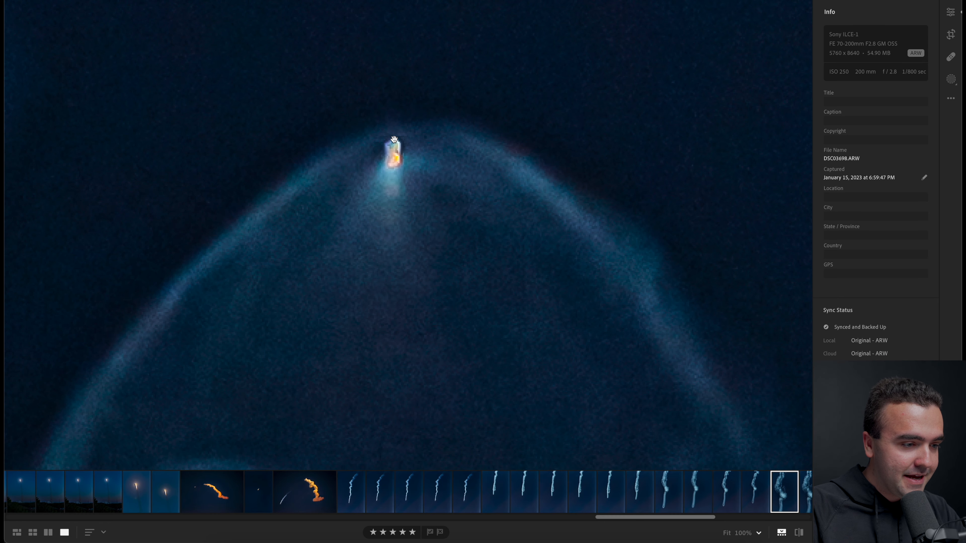
mouse_move(399, 150)
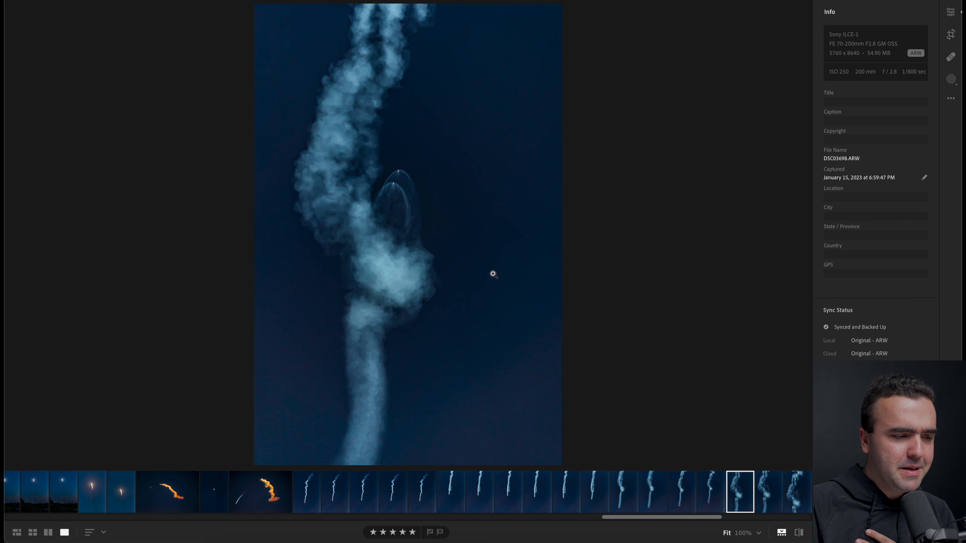
left_click(796, 493)
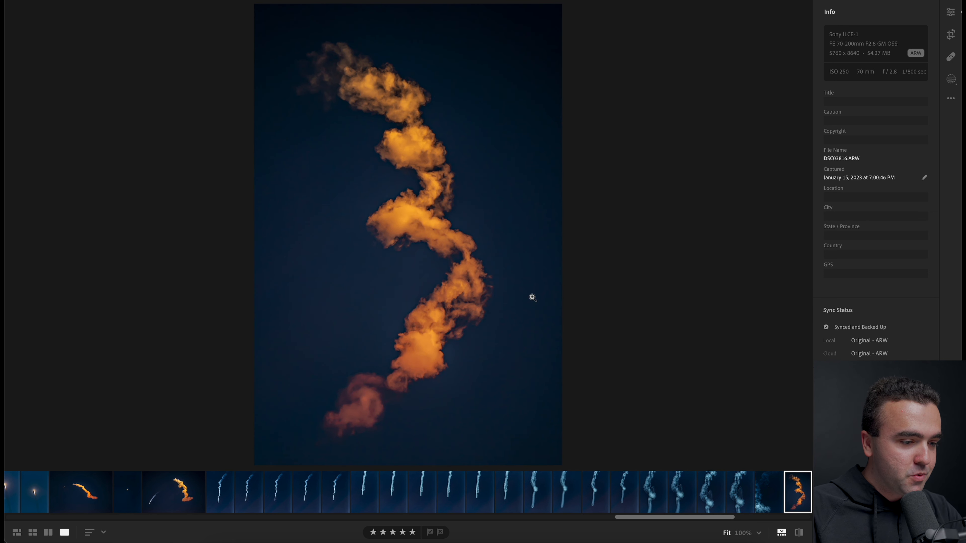
mouse_move(536, 273)
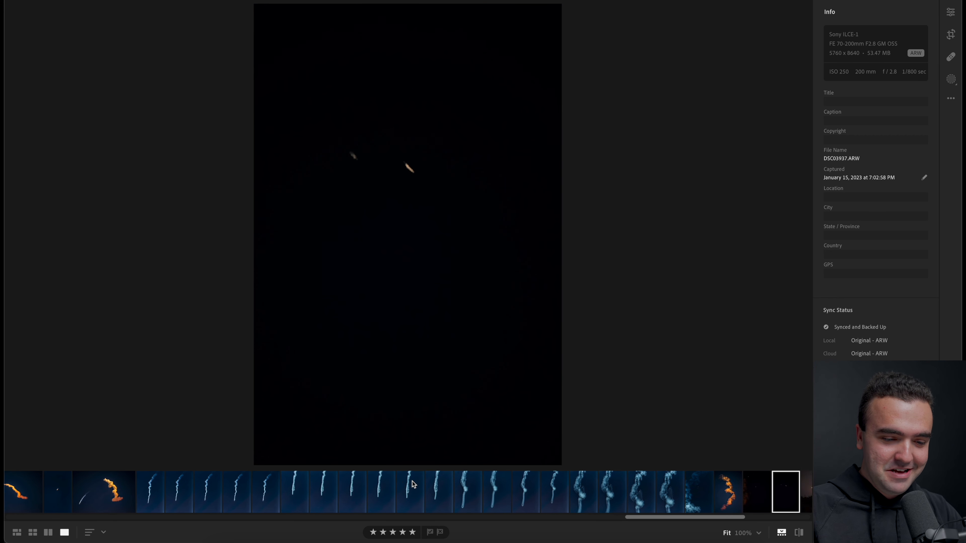
- Show night frame DSC03983 with two booster lights glowing above the treeline
left_click(486, 492)
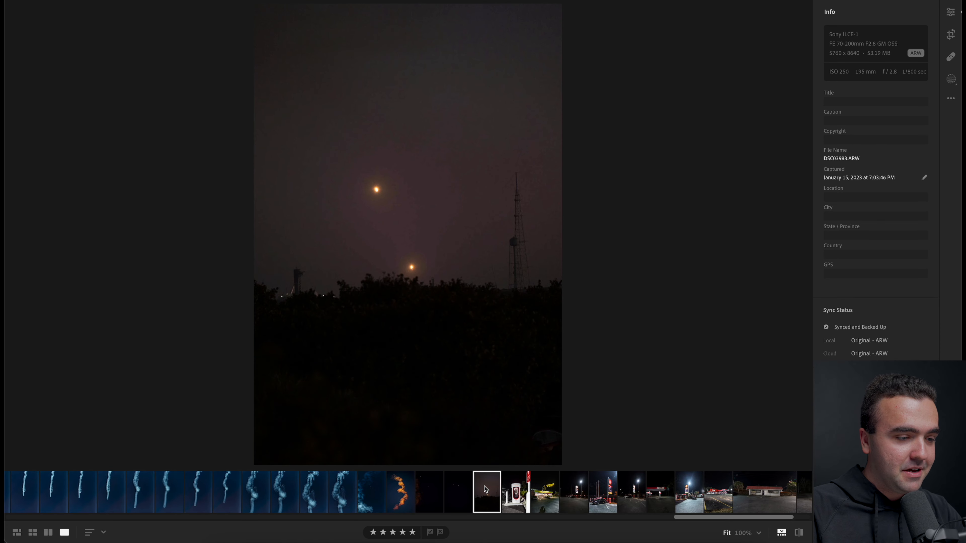